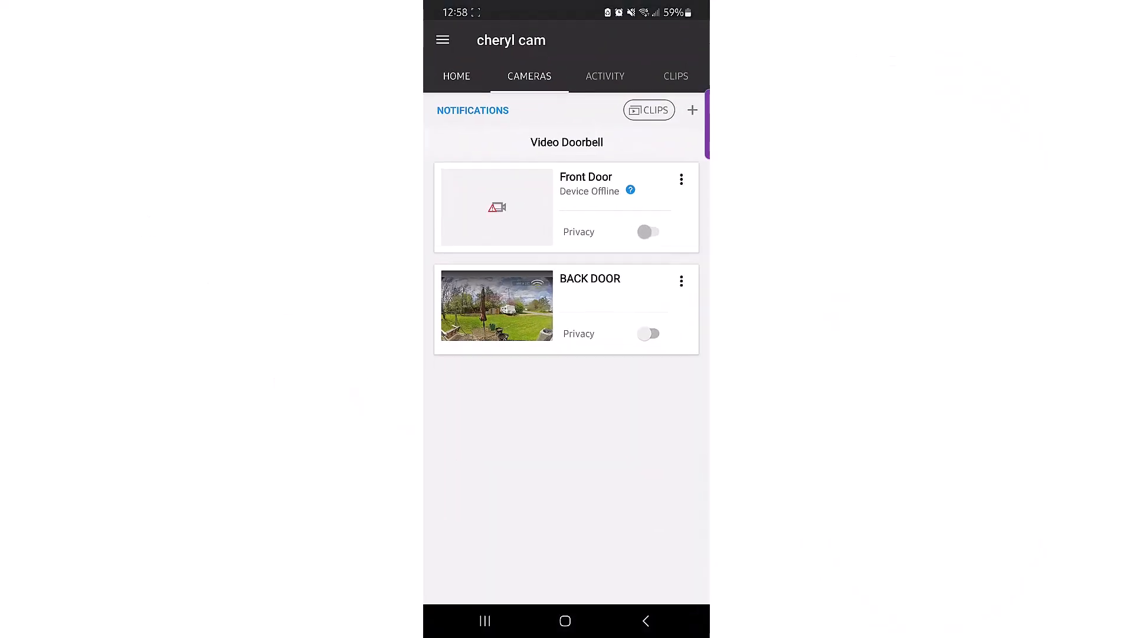
# Bring up the three-dot options menu on the BACK DOOR camera card.
pyautogui.click(682, 281)
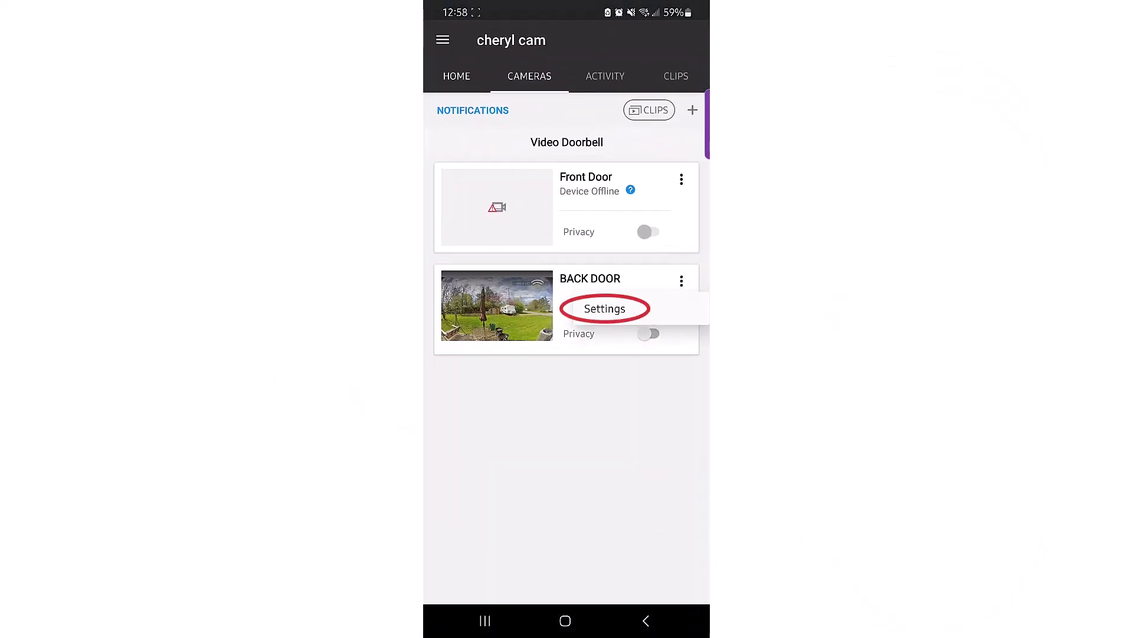
# In Detection Areas, save Area 1 detecting people, Area 2, and Area 3 detecting animals.
pyautogui.click(606, 308)
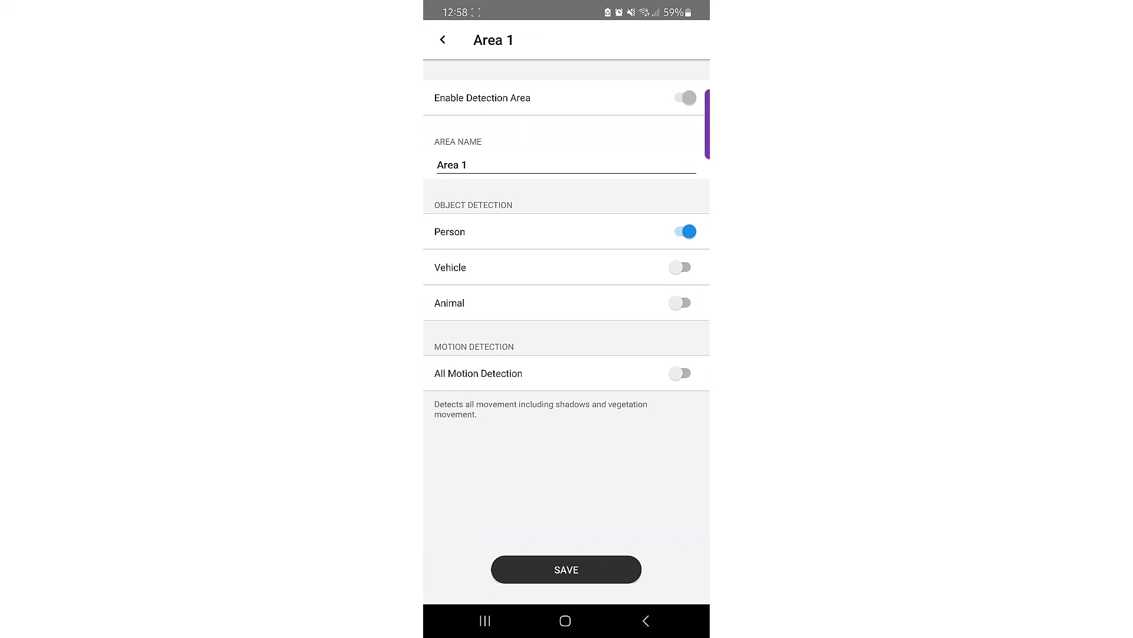
pyautogui.click(684, 231)
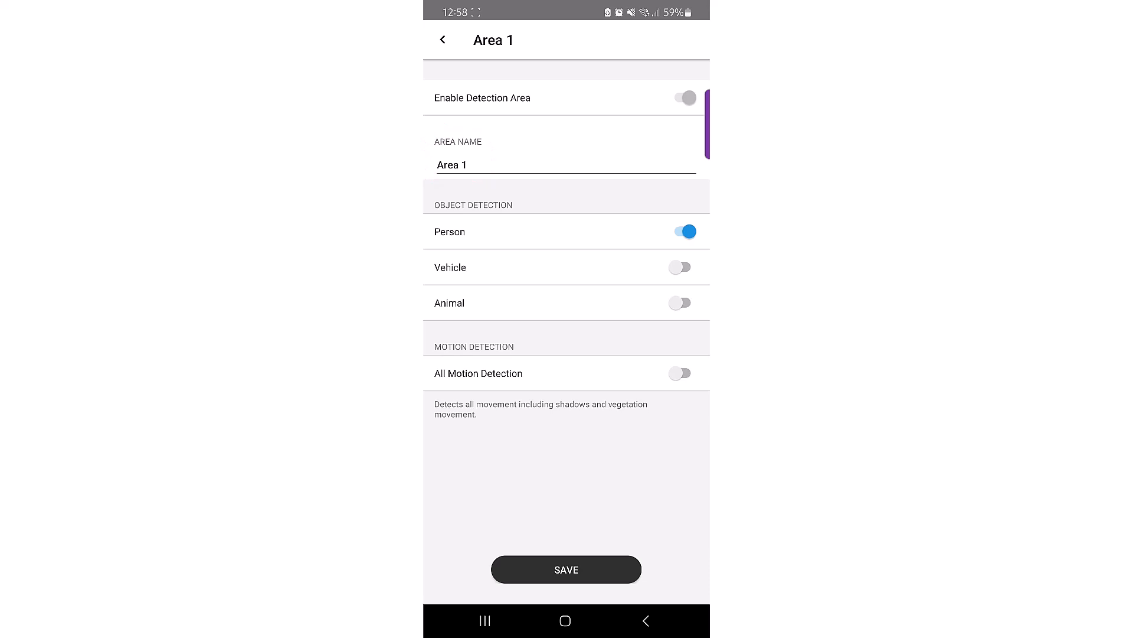
pyautogui.click(566, 569)
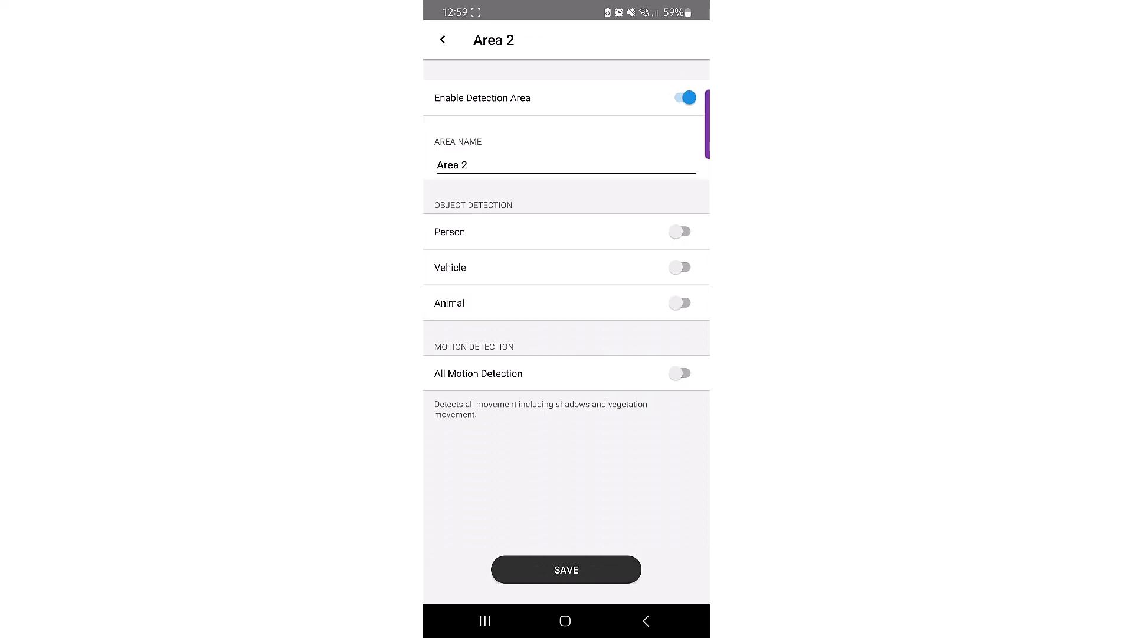
pyautogui.click(679, 302)
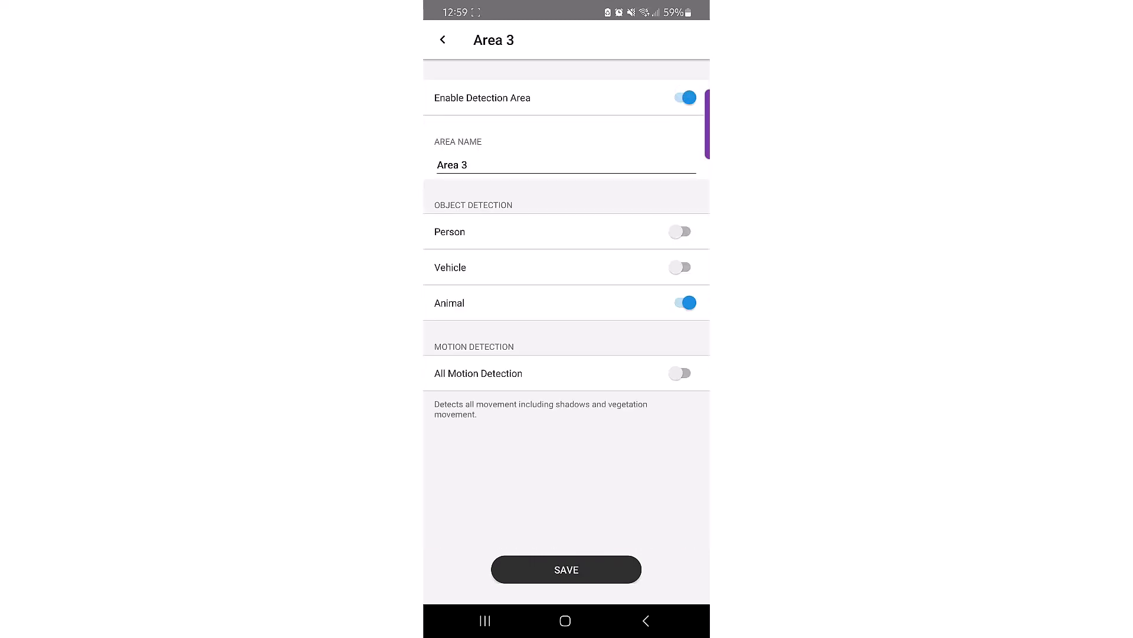
pyautogui.click(442, 40)
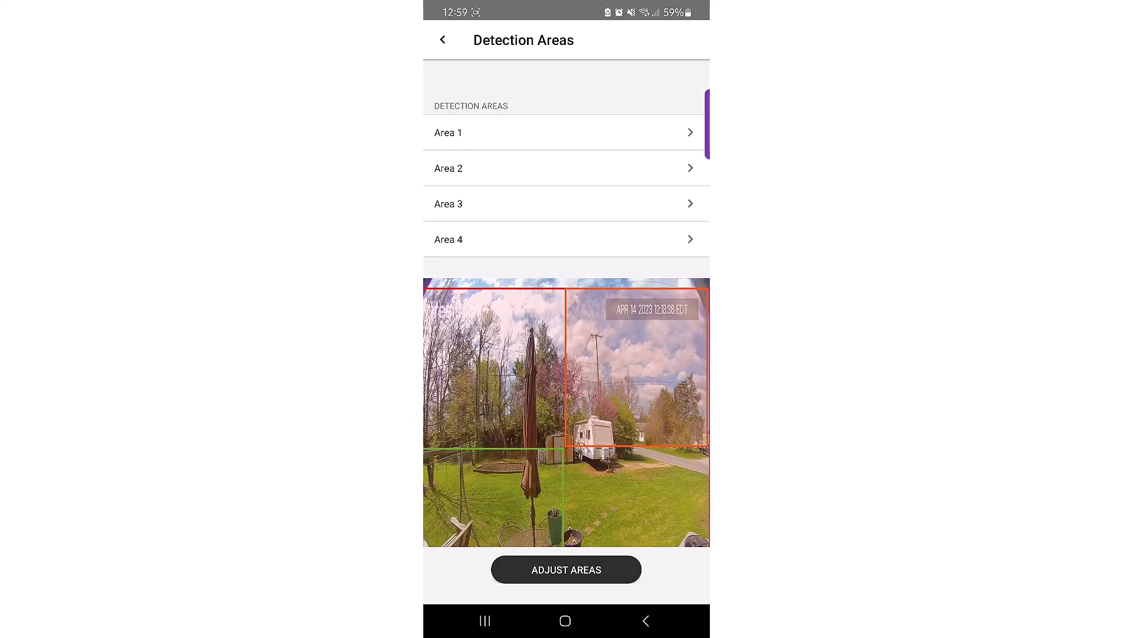
# Adjust areas so Area 1 covers the lower lawn and Area 3 frames the trailer, then save.
pyautogui.click(565, 569)
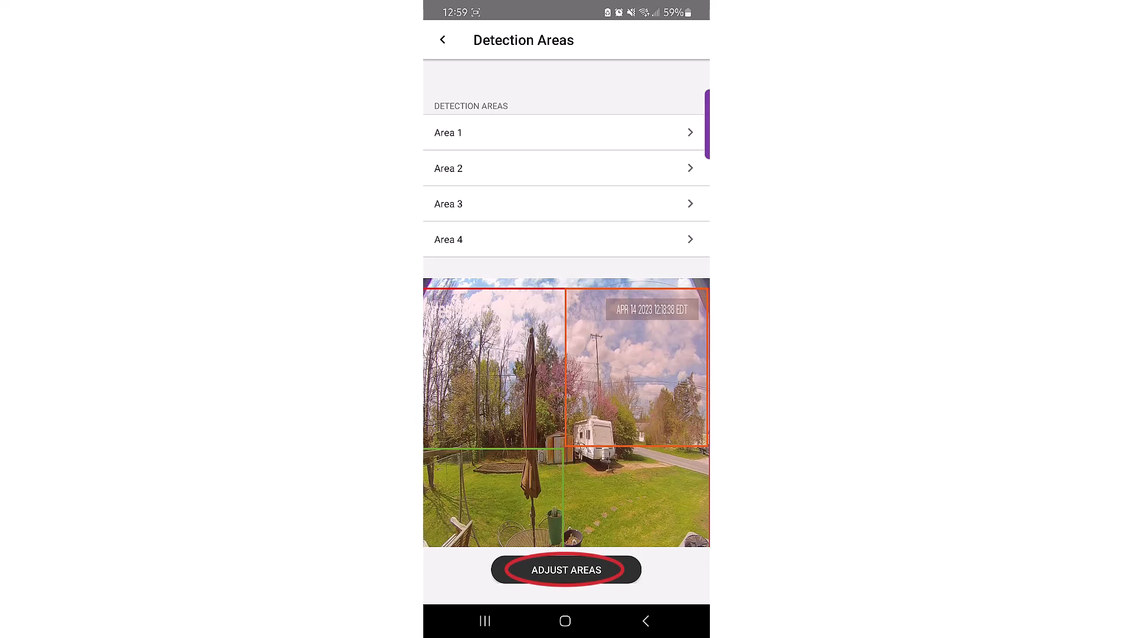
pyautogui.click(565, 569)
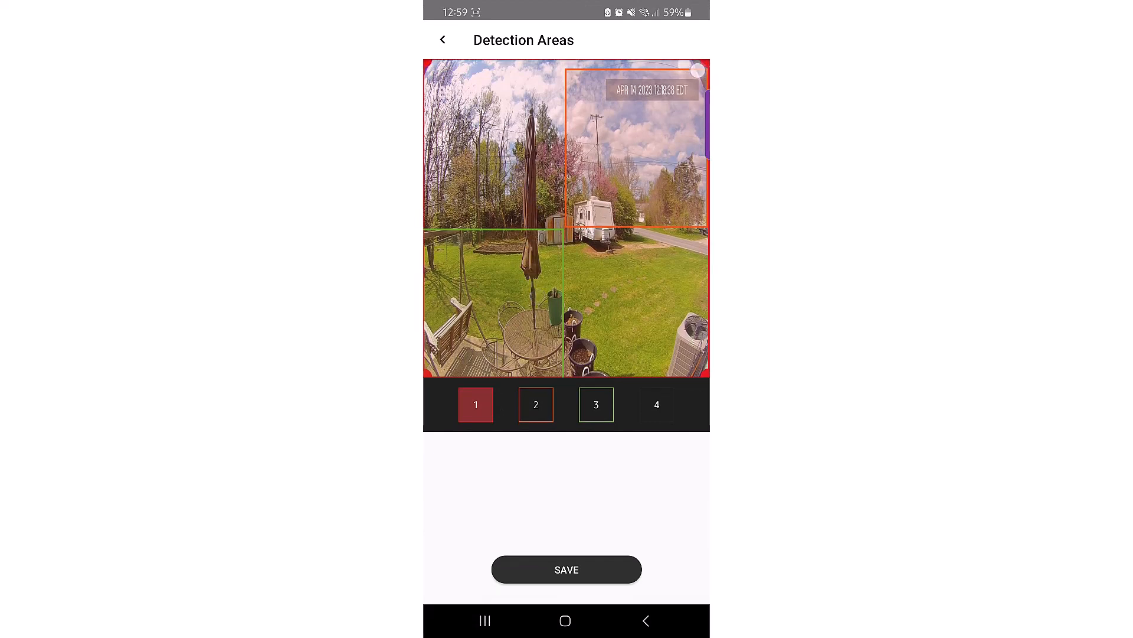
pyautogui.moveTo(697, 71); pyautogui.dragTo(695, 259)
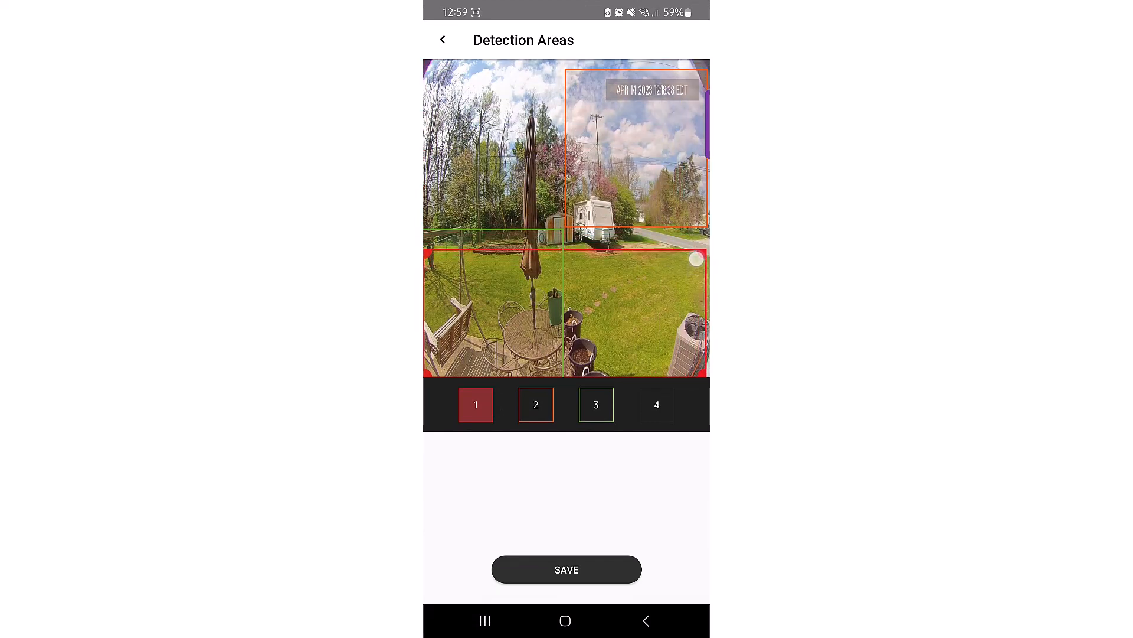
pyautogui.click(536, 404)
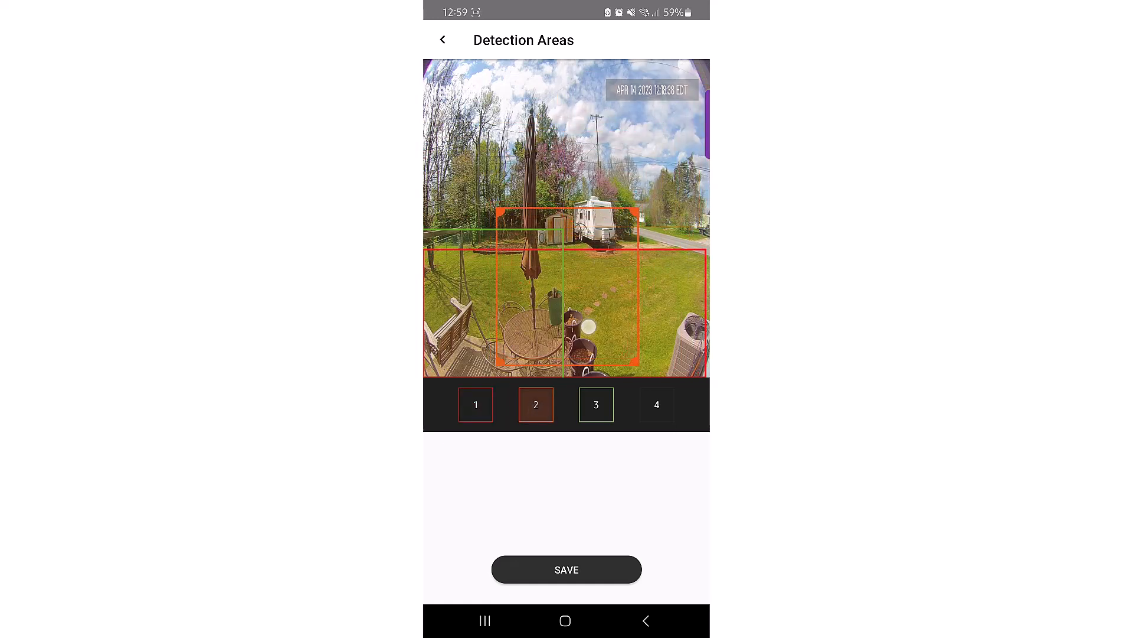
pyautogui.click(567, 569)
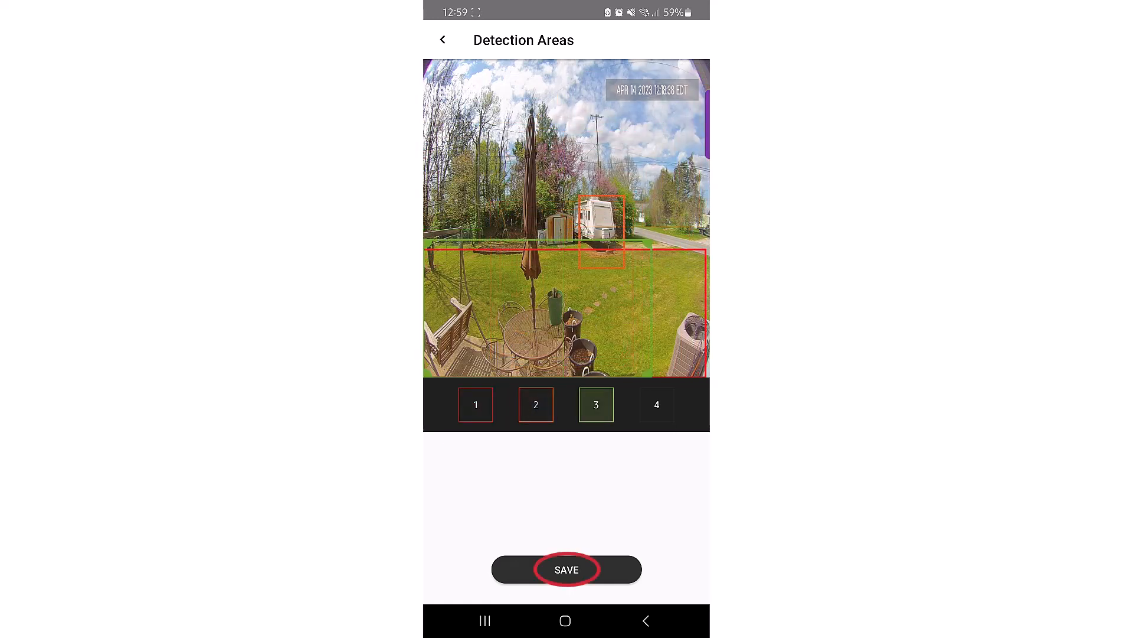
pyautogui.click(565, 569)
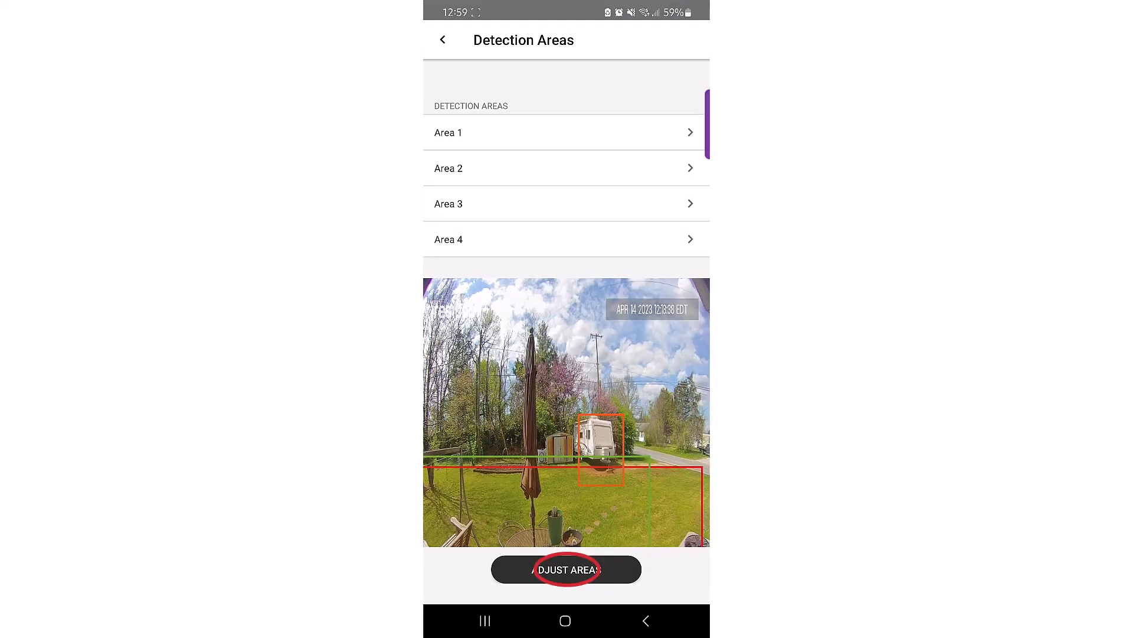
# Enable Loud Sounds in Sound Detection at Medium sensitivity and save.
pyautogui.click(442, 40)
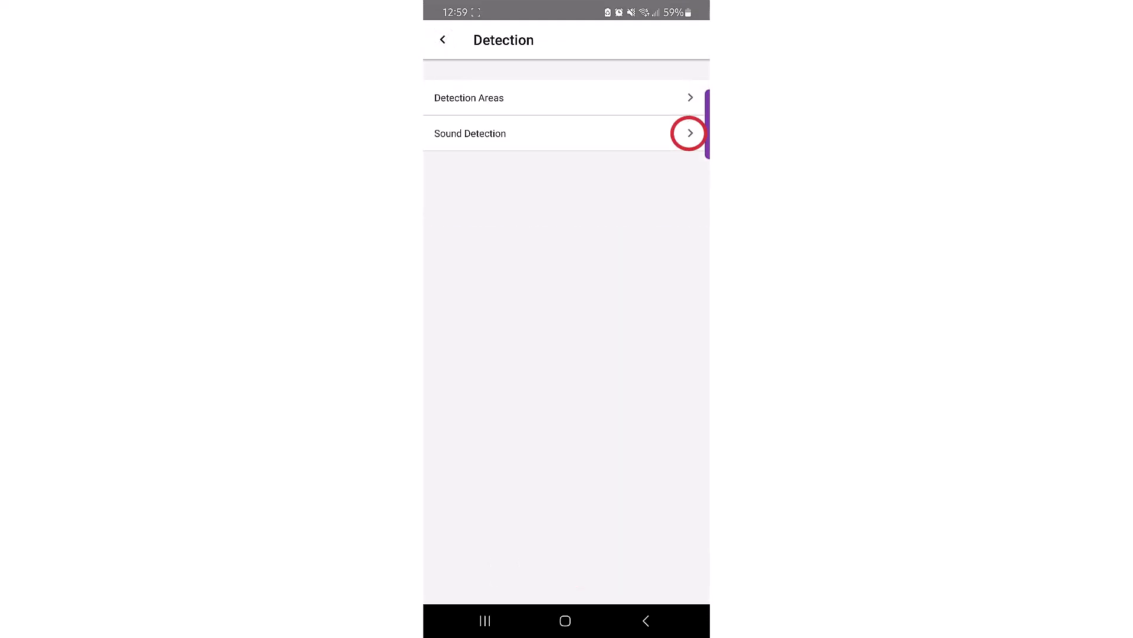
pyautogui.click(470, 133)
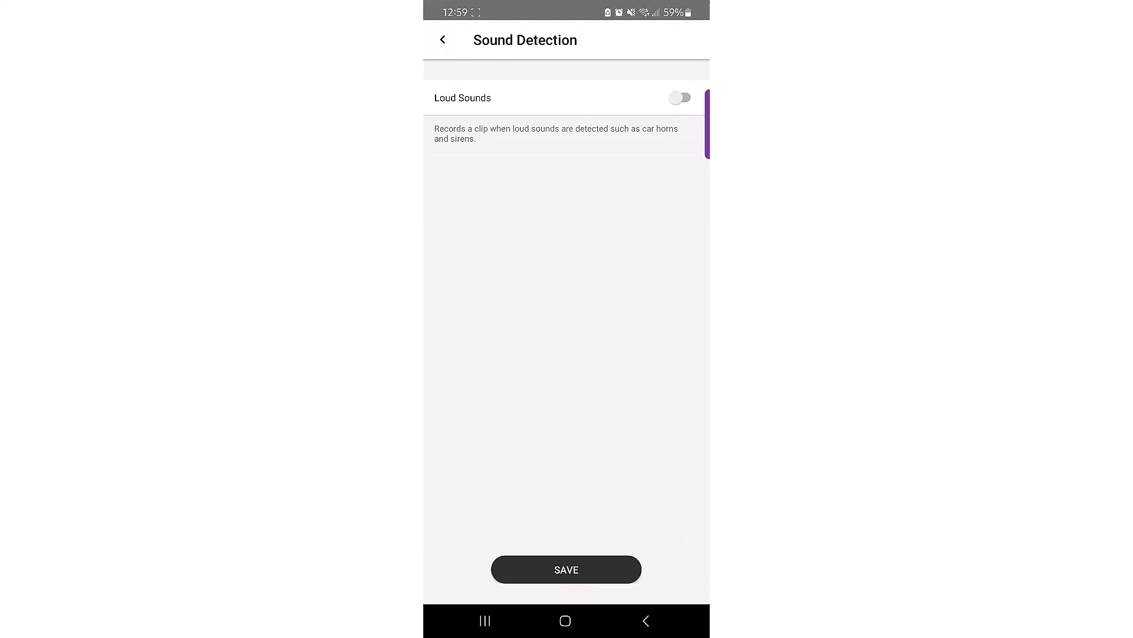
pyautogui.click(679, 98)
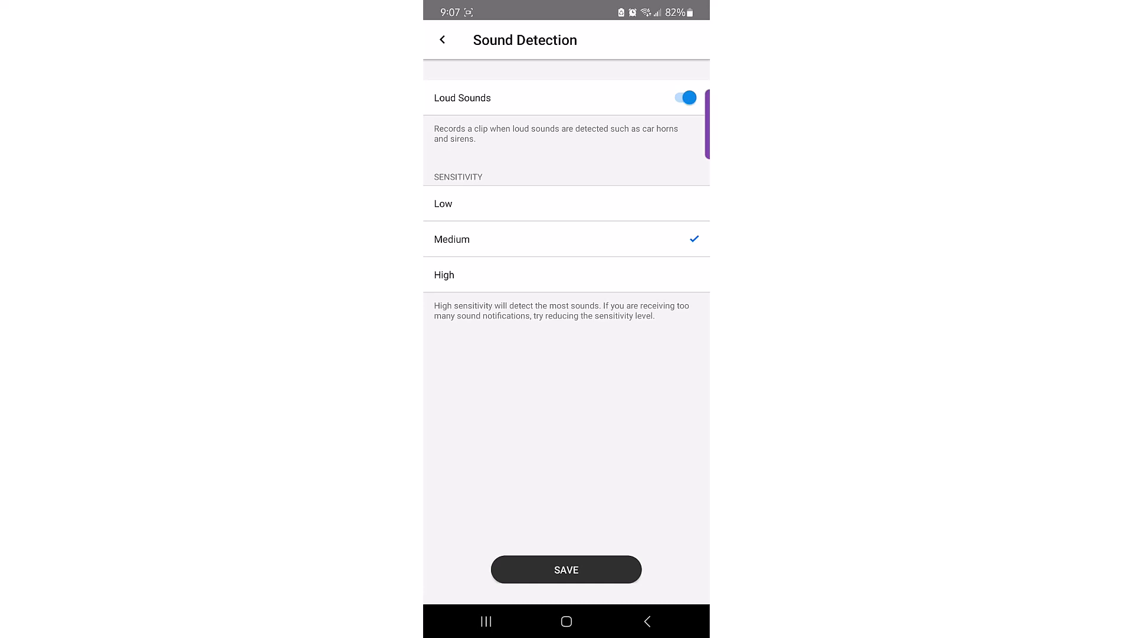
pyautogui.click(443, 40)
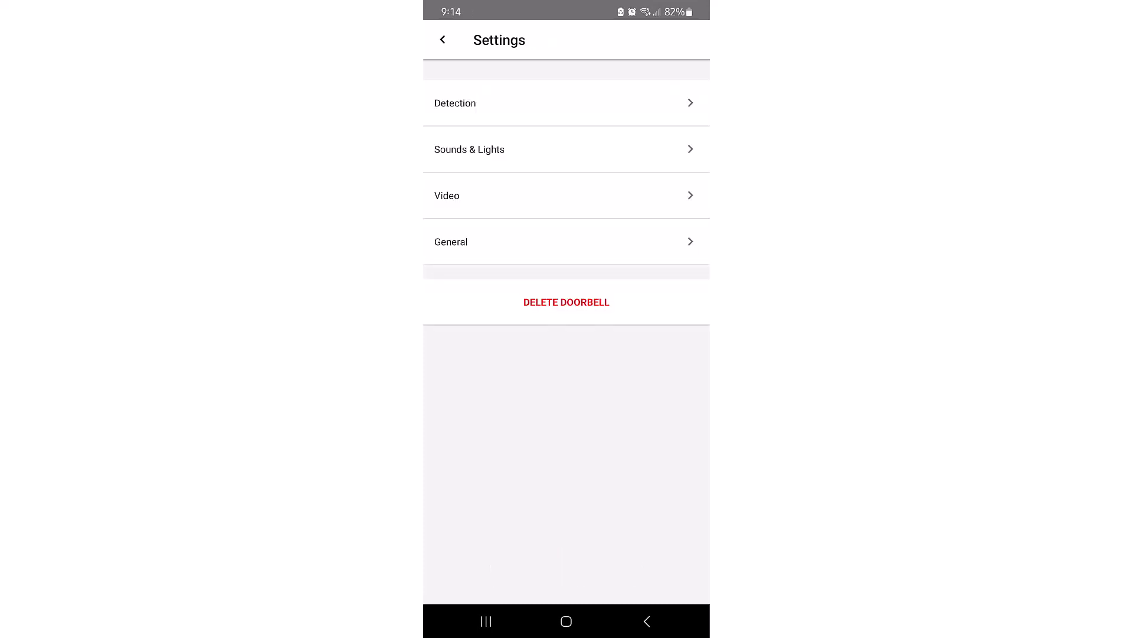